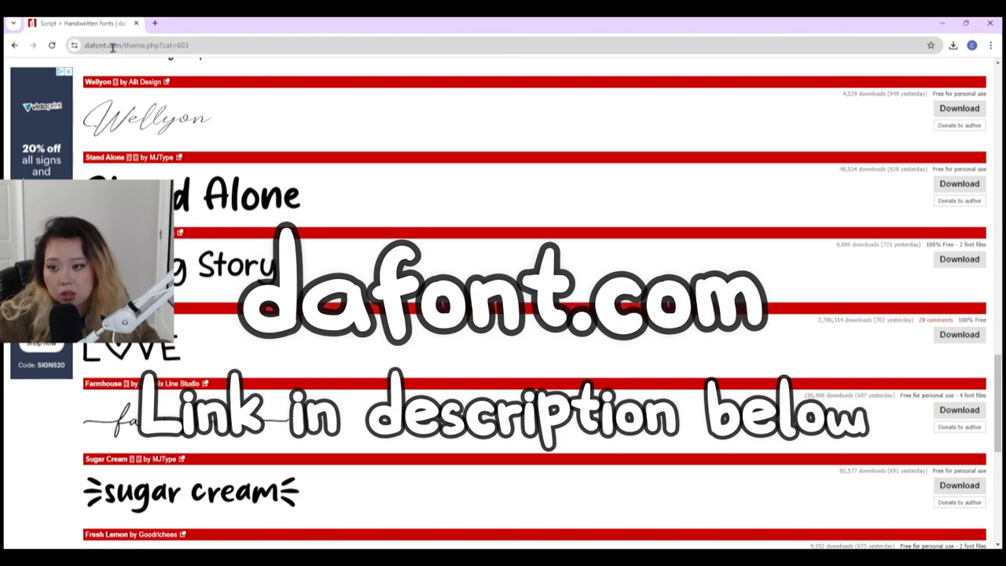
Scroll the Downloads folder and select the downloaded bubbly_4 zip archive.
scroll(down, 3)
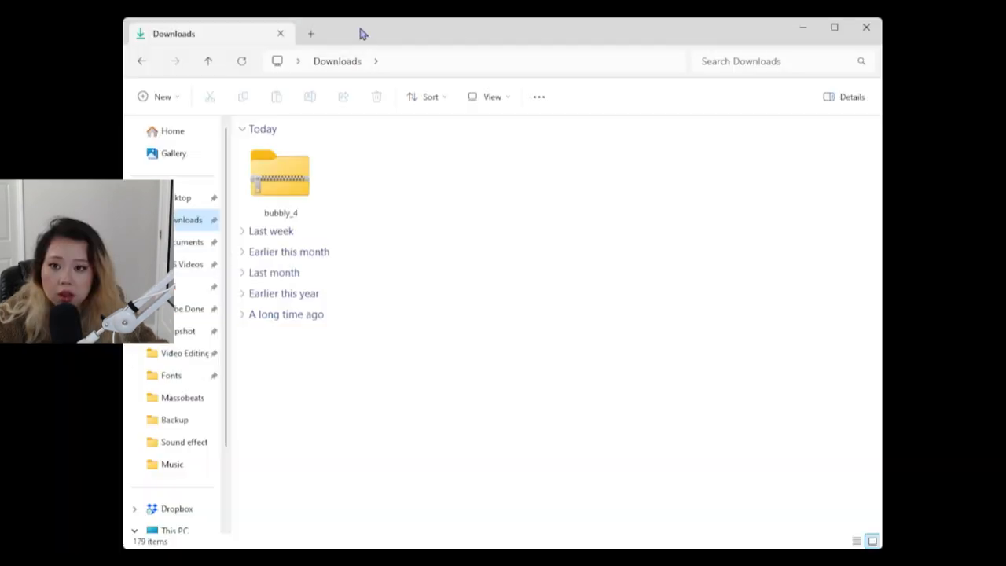
click(279, 177)
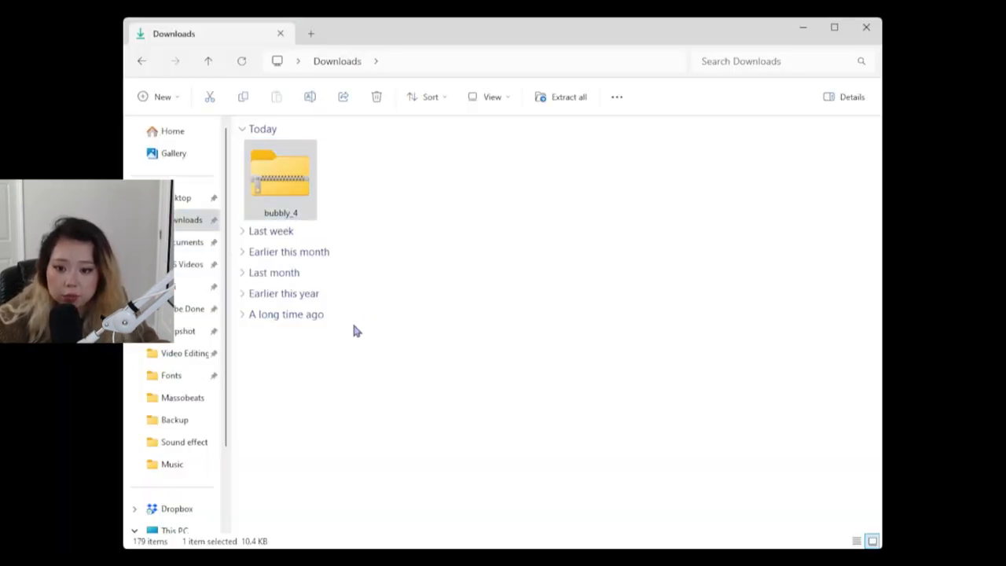
Open the bubbly_4 archive and select the Bubbly-Regular OpenType font file inside.
double_click(279, 173)
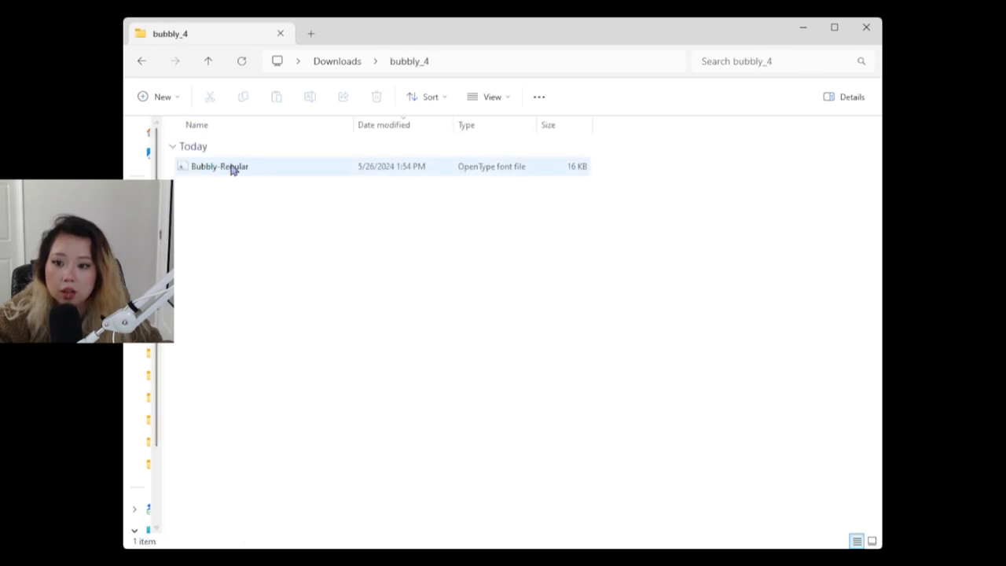
mouse_move(271, 170)
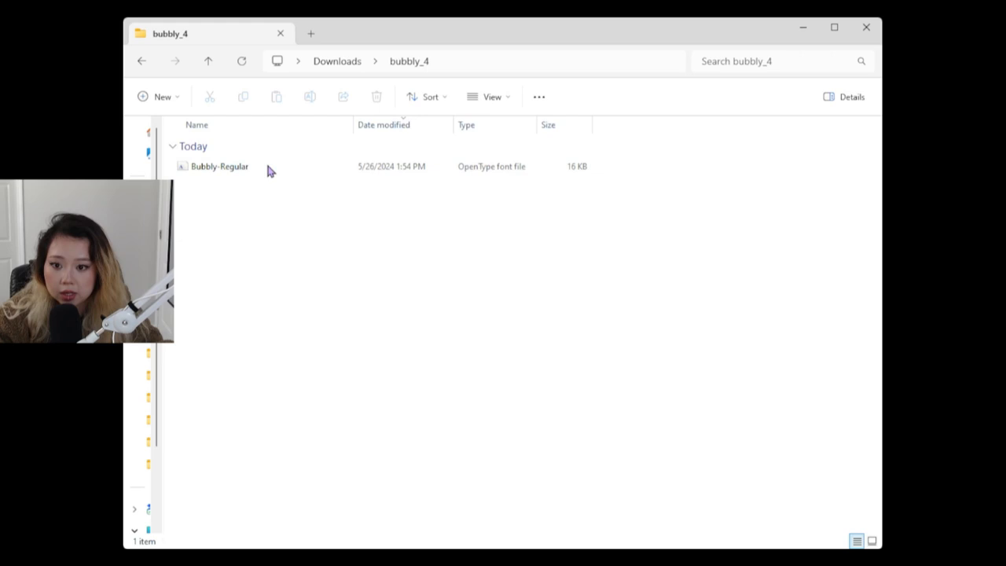
click(218, 166)
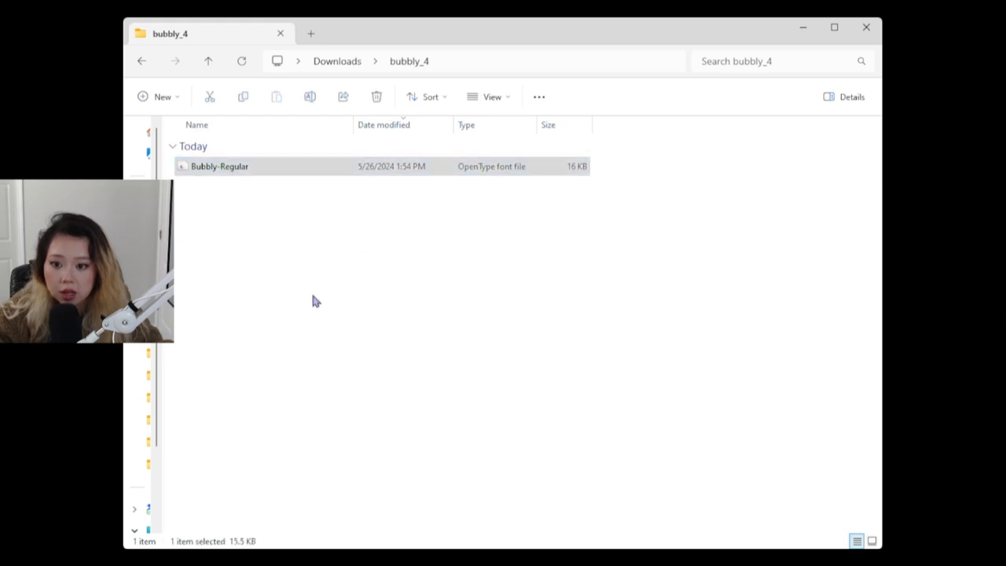
click(220, 166)
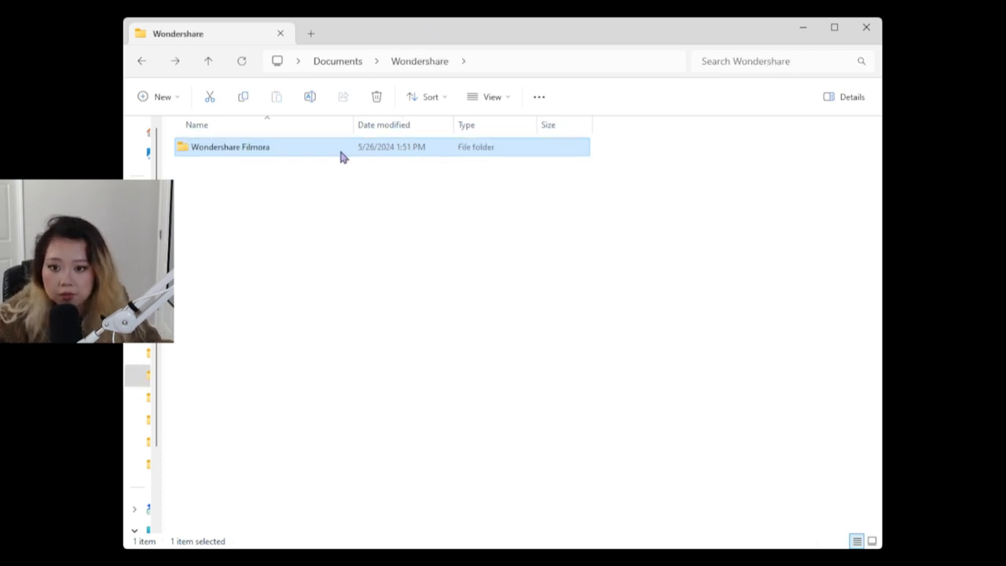
Open the Wondershare Filmora folder to reach its Download > Fonts folder.
double_click(231, 147)
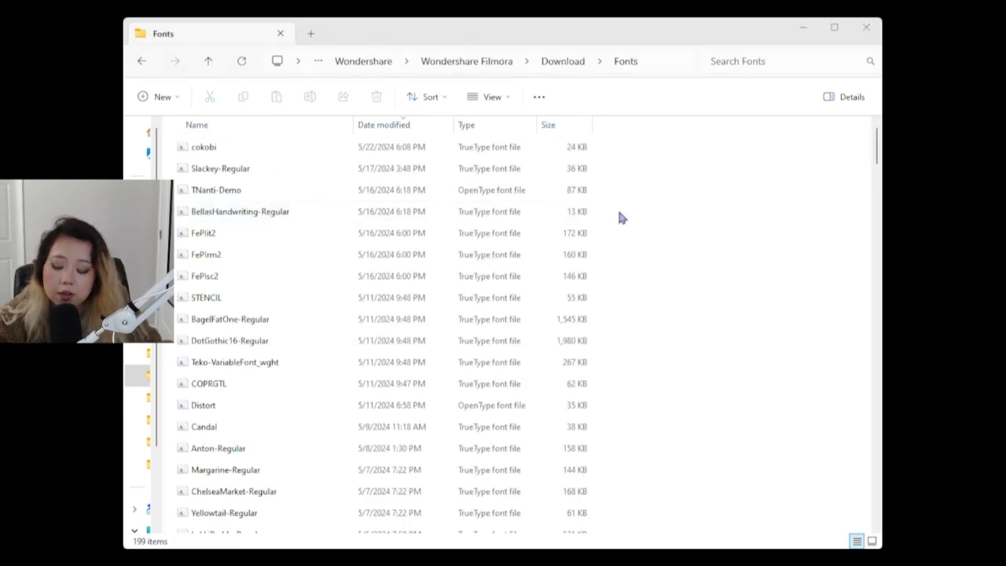
mouse_move(660, 216)
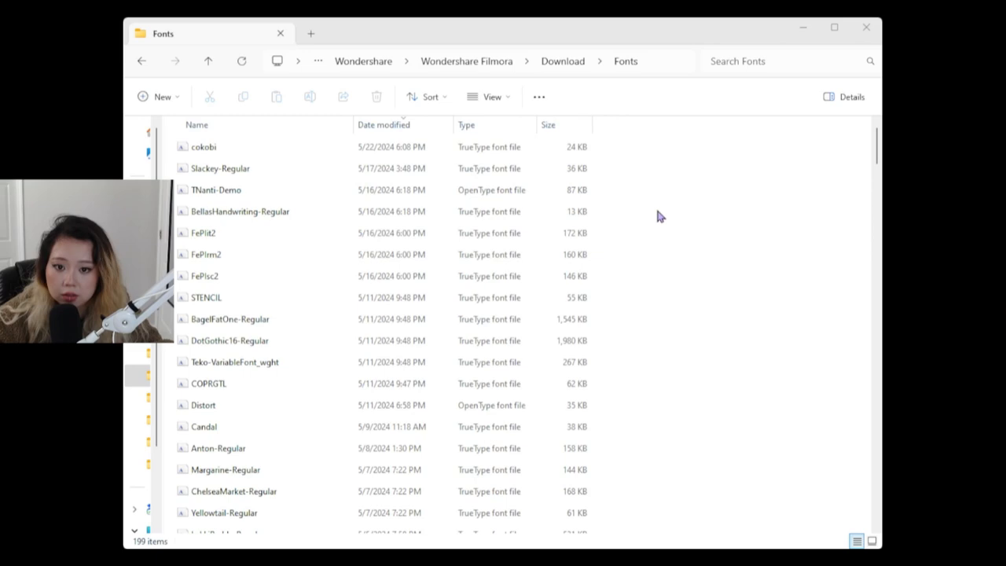